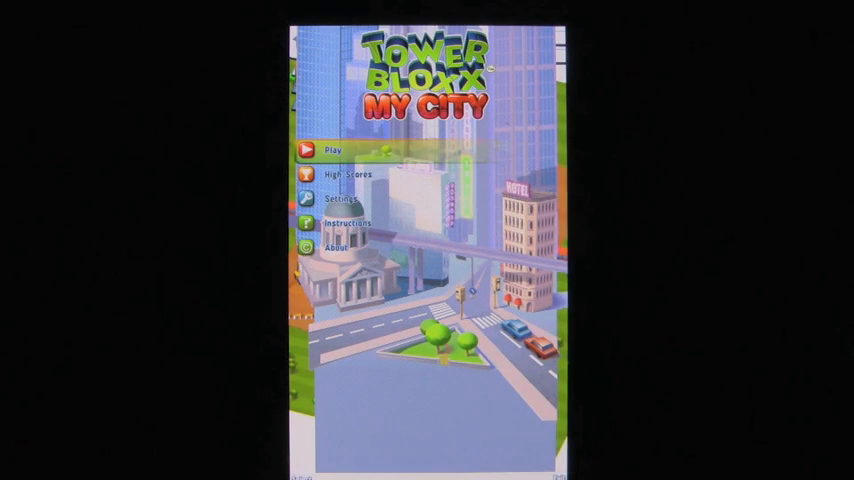
Choose Play and a game mode so a round begins with a block on the crane
click(334, 150)
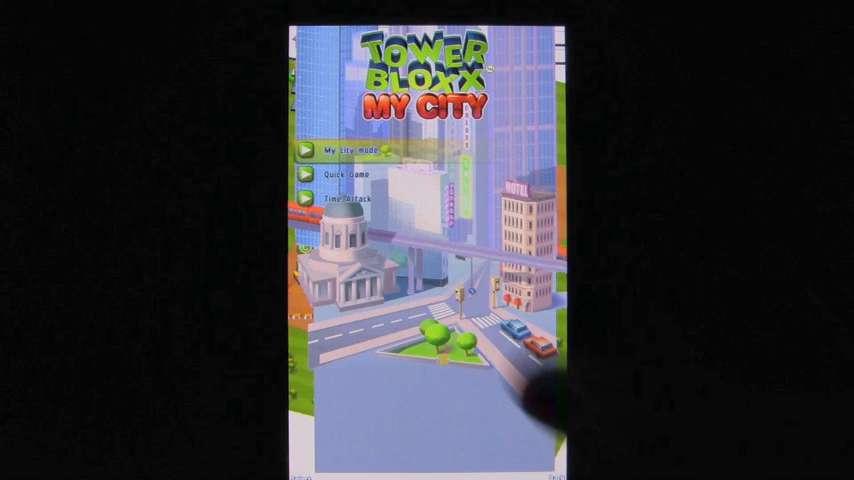
click(344, 148)
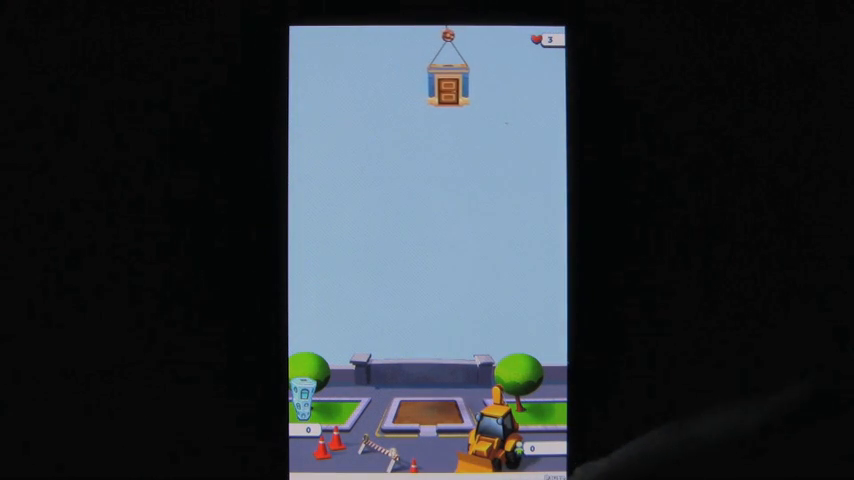